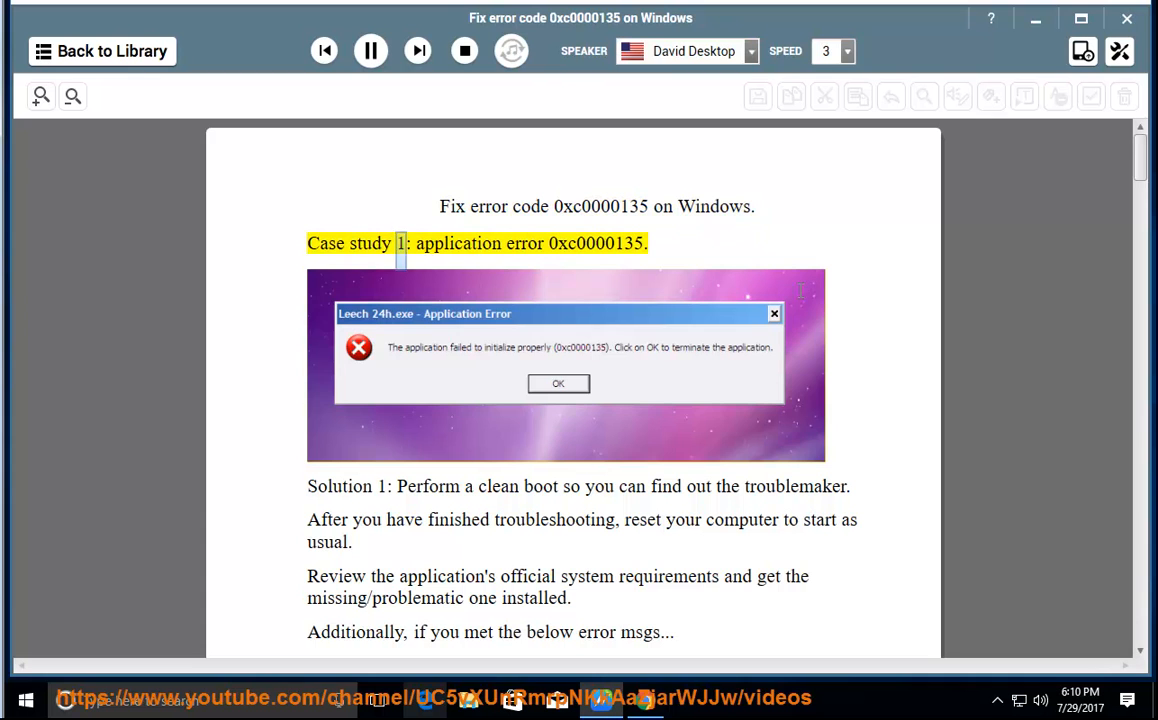
Step: Start the document playback in NaturalReader, then bring up Task Manager's Startup list
{"action": "double_click", "coordinate": [596, 244]}
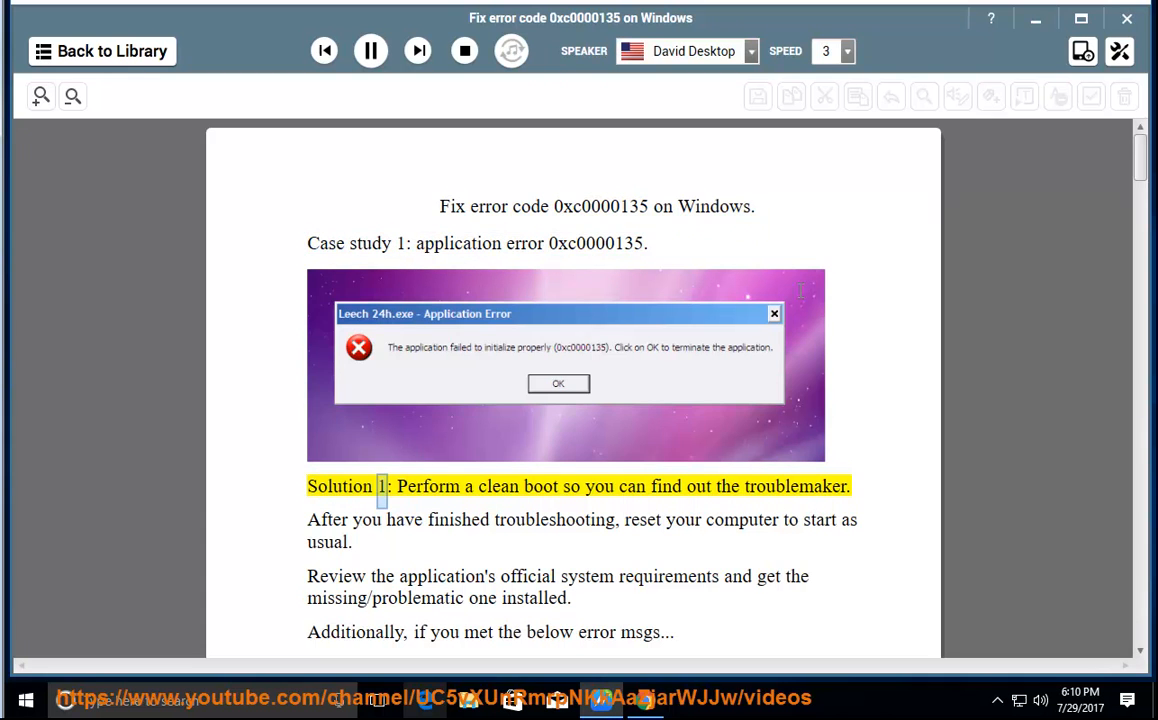
{"action": "double_click", "coordinate": [794, 486]}
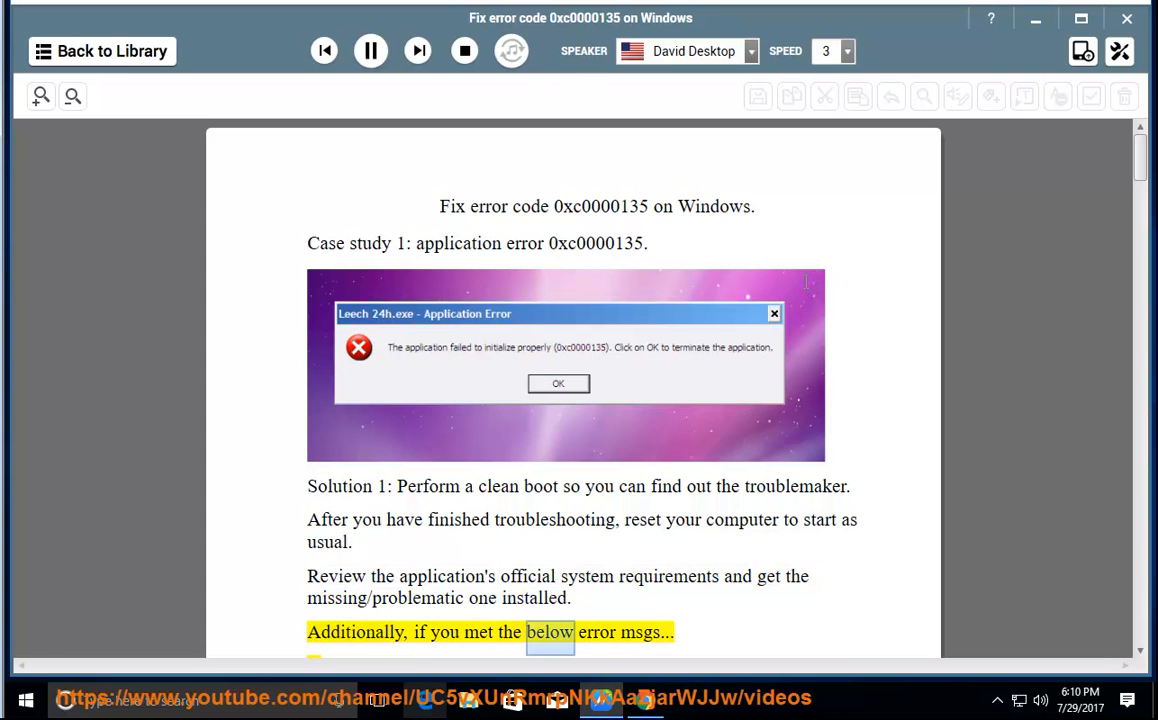
{"action": "left_click", "coordinate": [370, 52]}
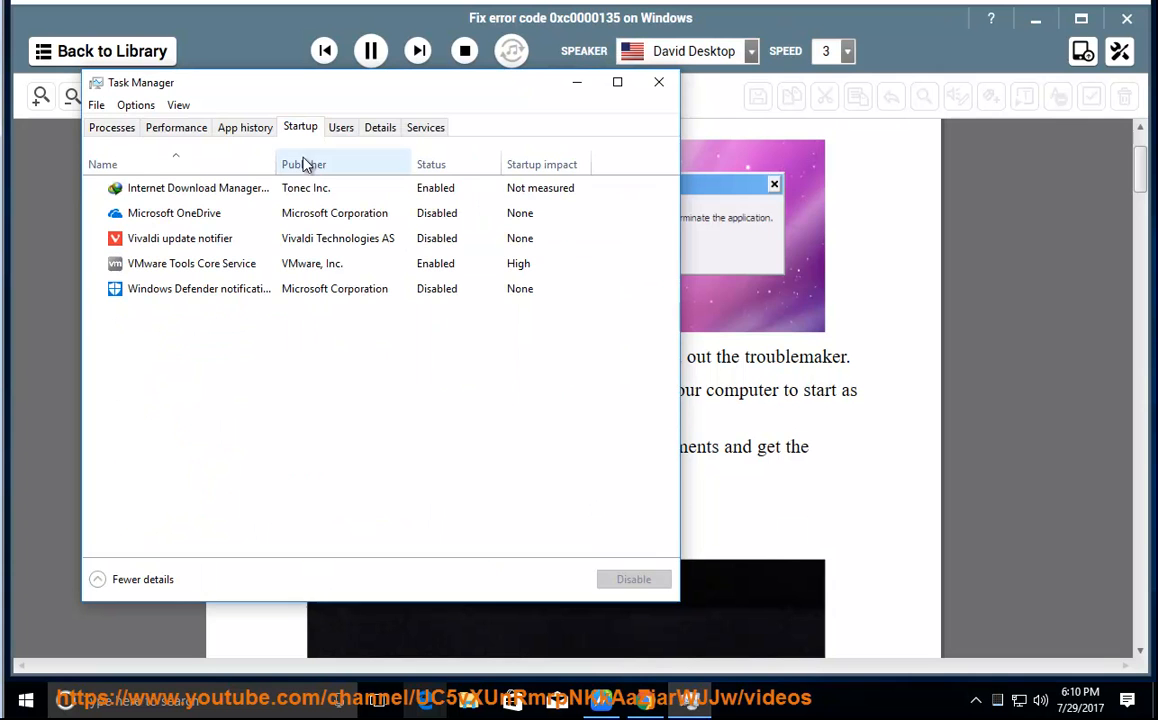
Step: Review the Internet Download Manager and Windows Defender startup entries, then close Task Manager
{"action": "left_click", "coordinate": [196, 188]}
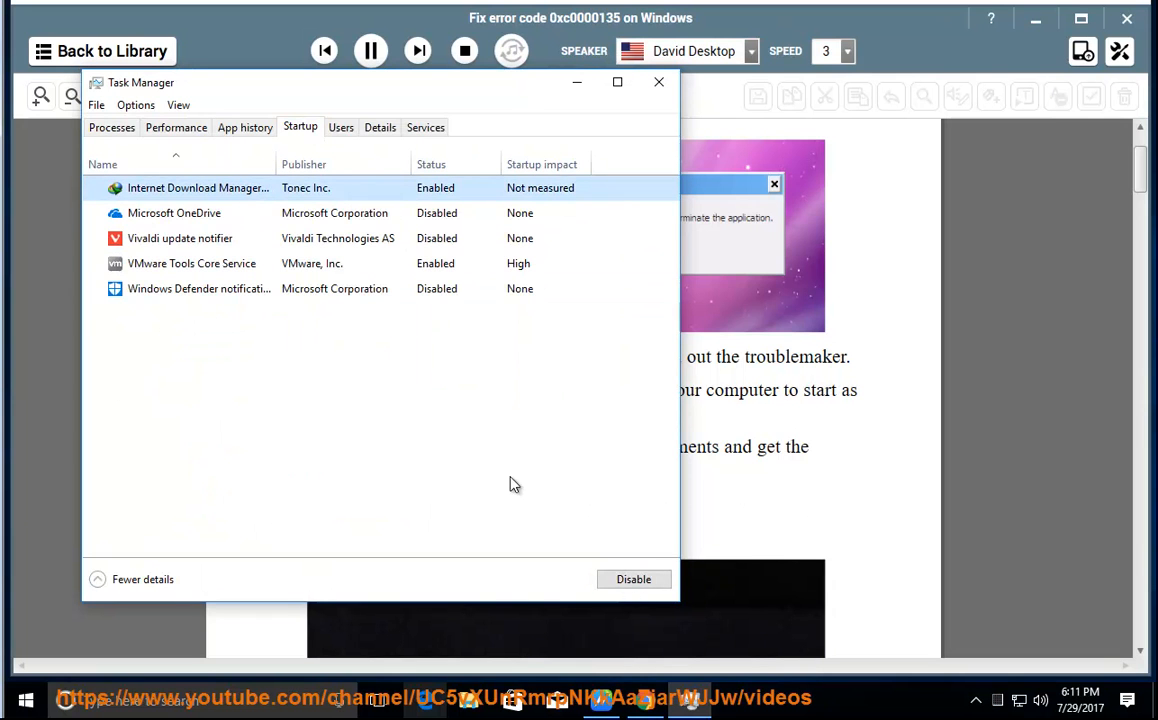
{"action": "left_click", "coordinate": [180, 238]}
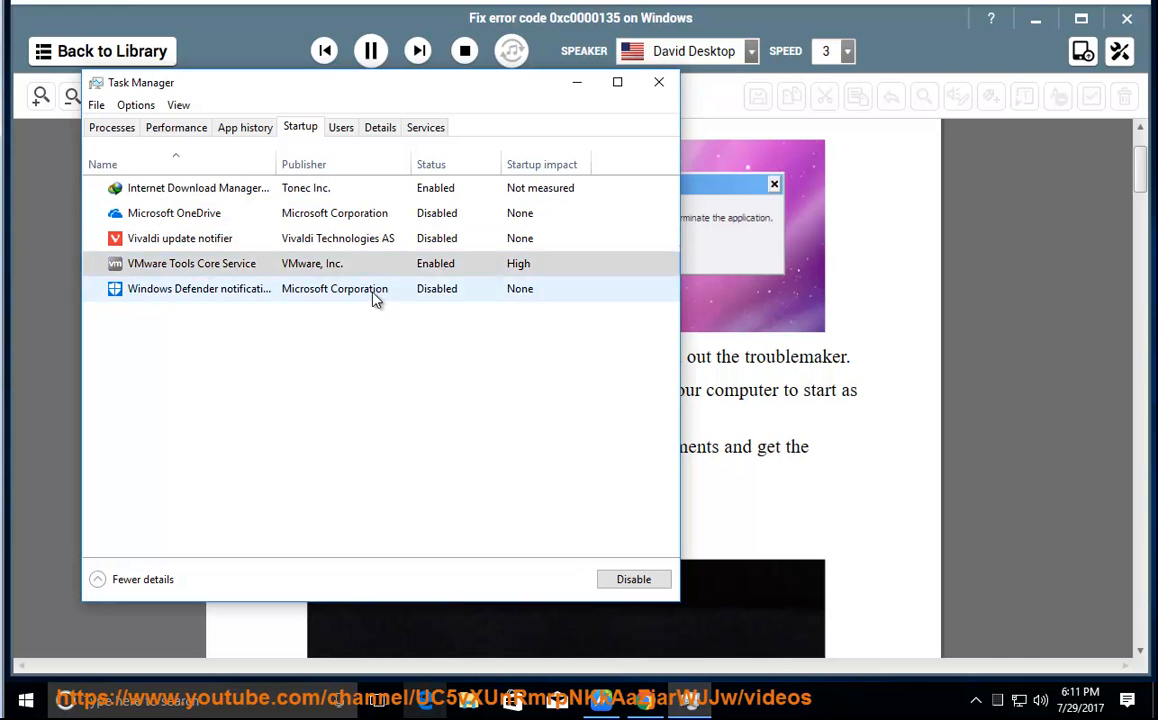
{"action": "left_click", "coordinate": [196, 288]}
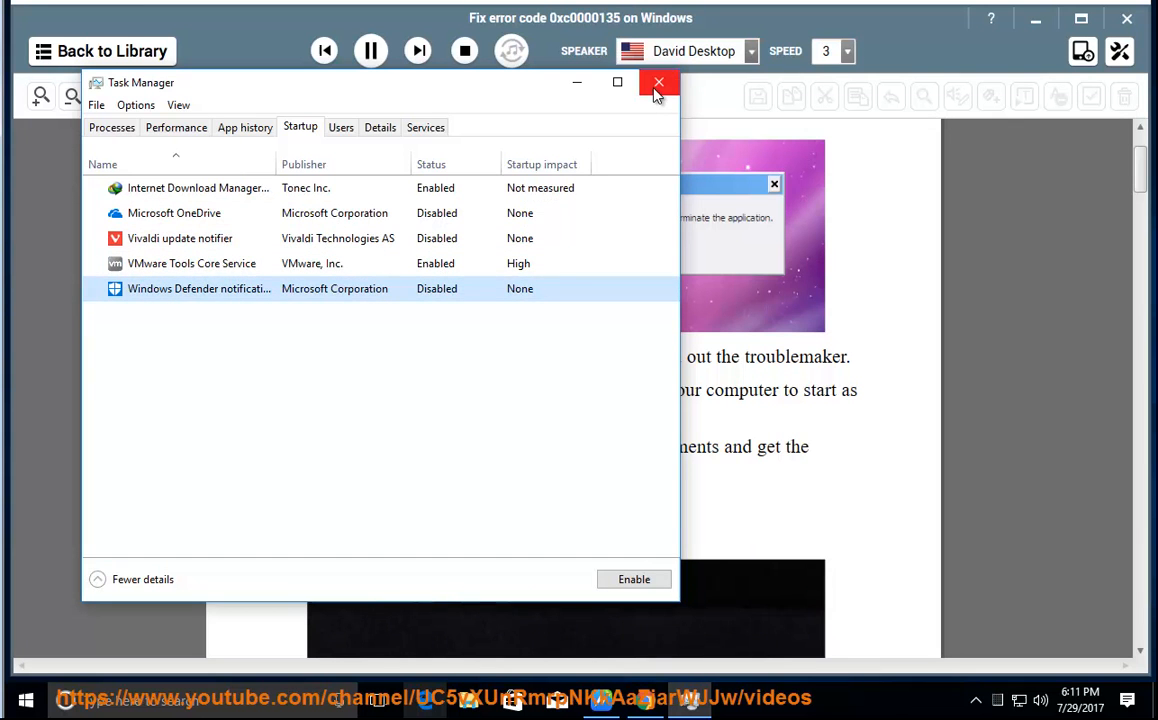
{"action": "left_click", "coordinate": [658, 82]}
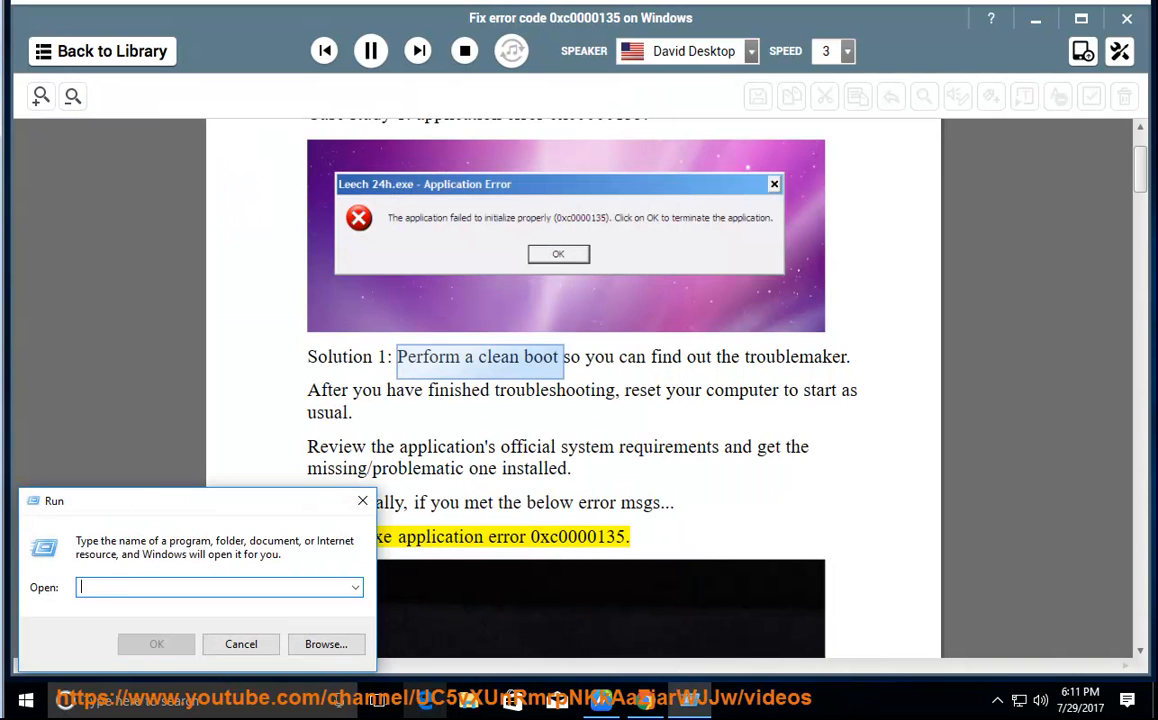
Step: Enter MSCONFIG in the Run prompt, ready to launch System Configuration
{"action": "type", "text": "MSCON"}
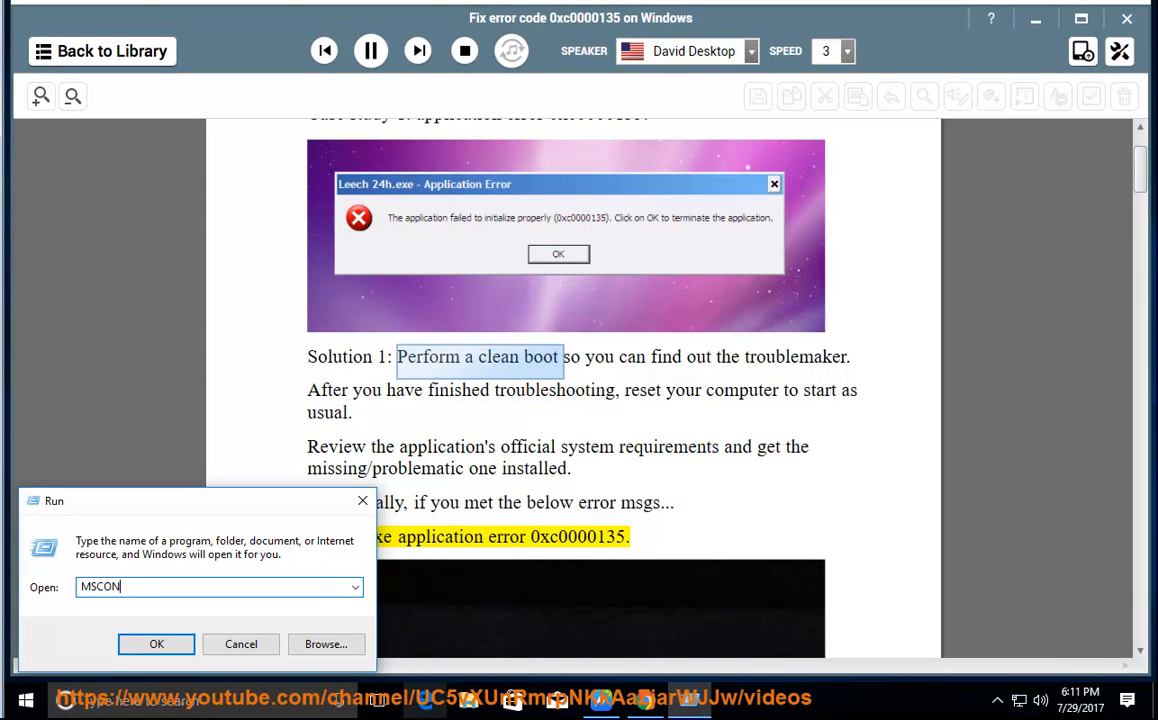
{"action": "type", "text": "FIG"}
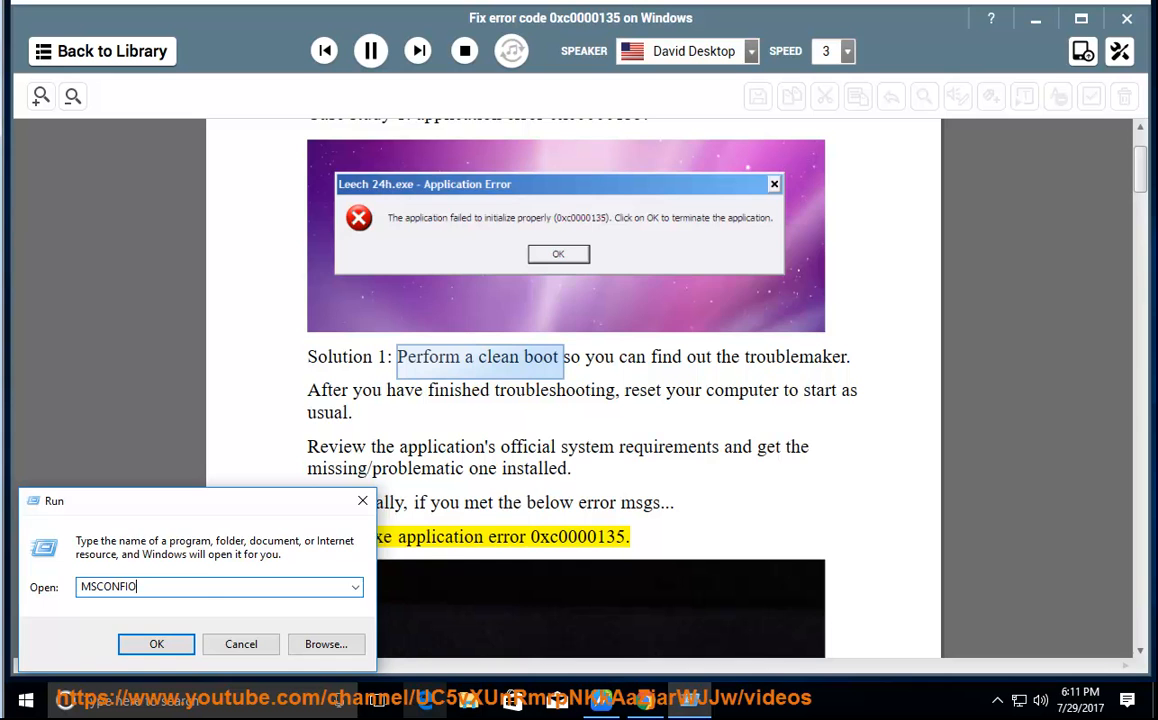
Step: In msconfig Services, hide Microsoft services, disable all remaining ones and confirm with OK
{"action": "left_click", "coordinate": [156, 644]}
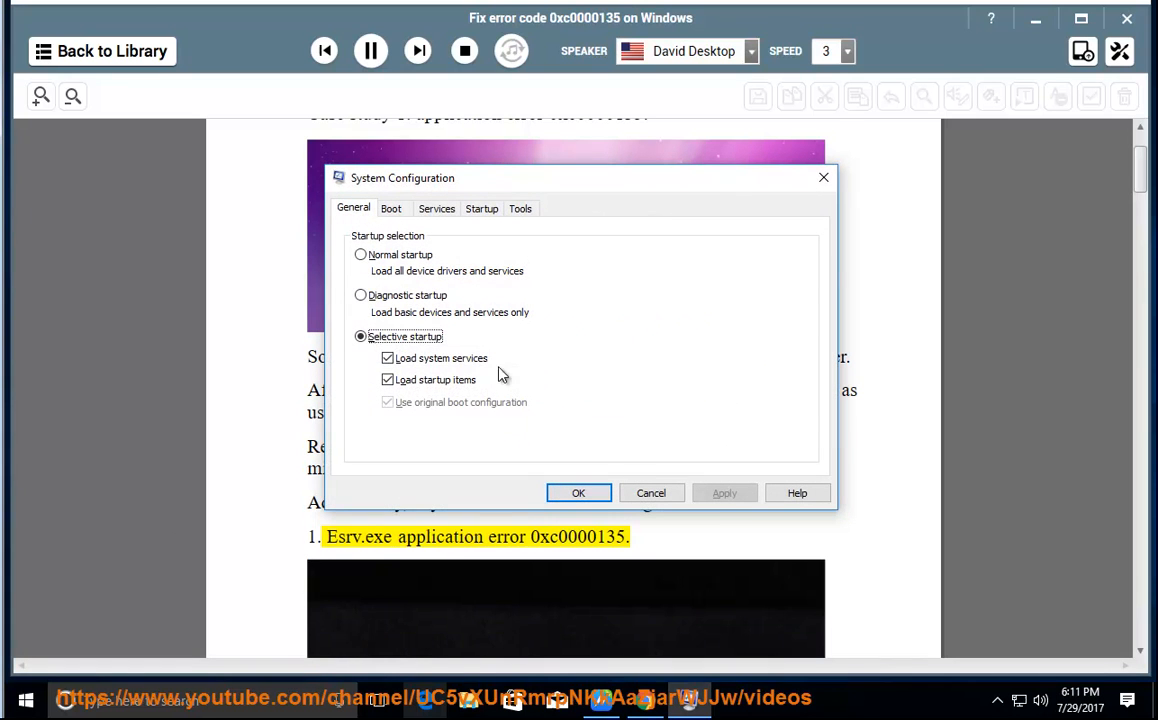
{"action": "mouse_move", "coordinate": [470, 236]}
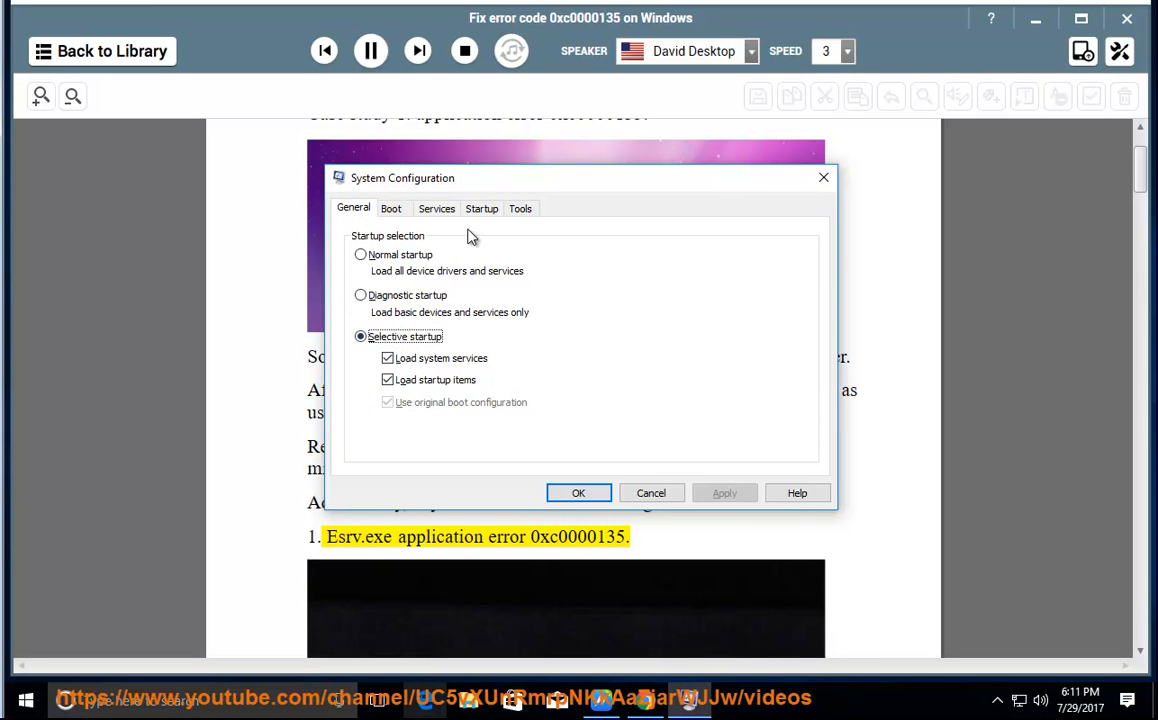
{"action": "left_click", "coordinate": [436, 208]}
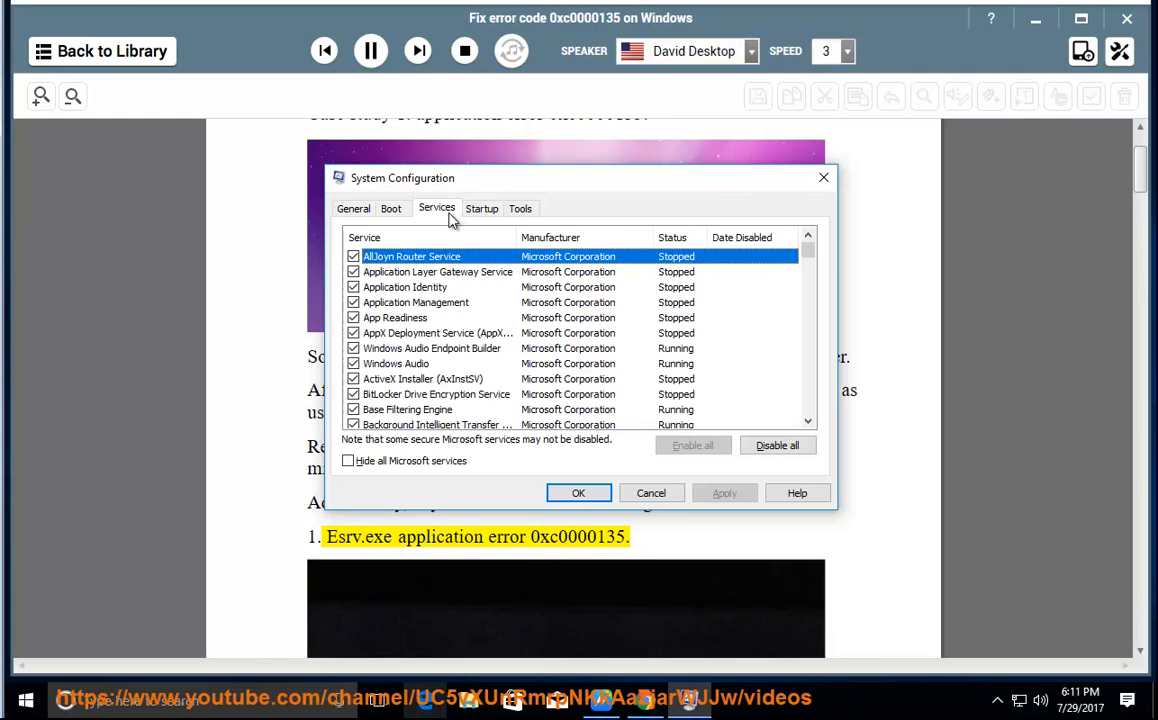
{"action": "left_click", "coordinate": [348, 460]}
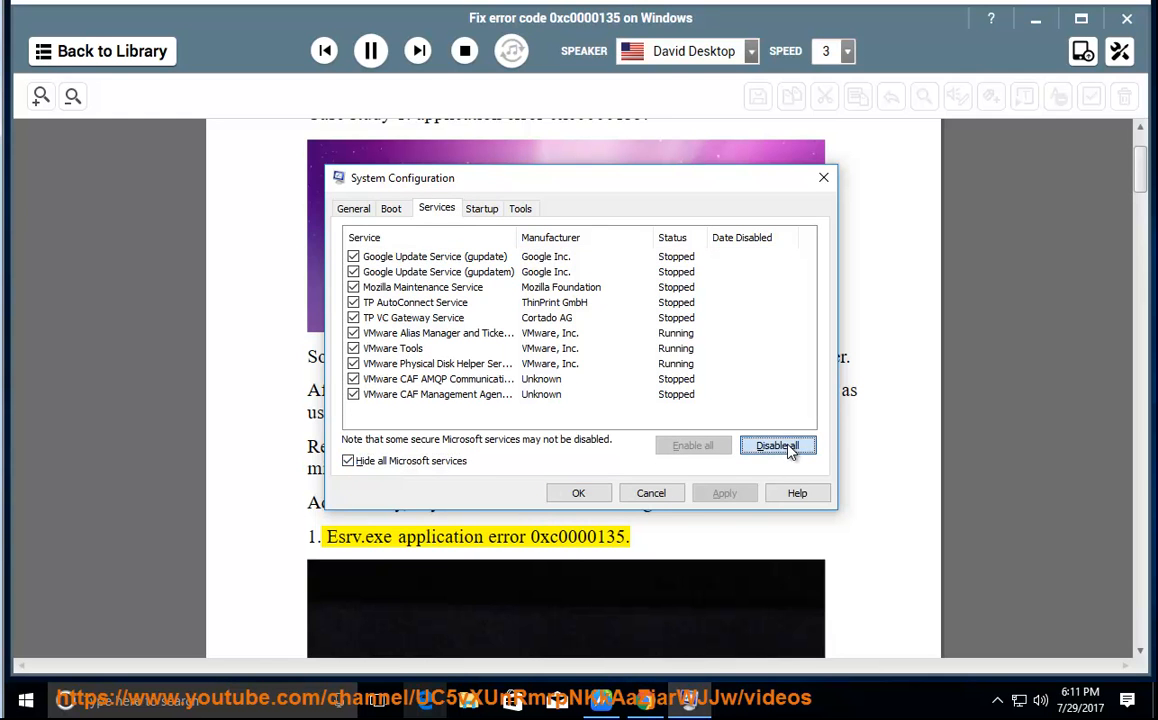
{"action": "left_click", "coordinate": [778, 444]}
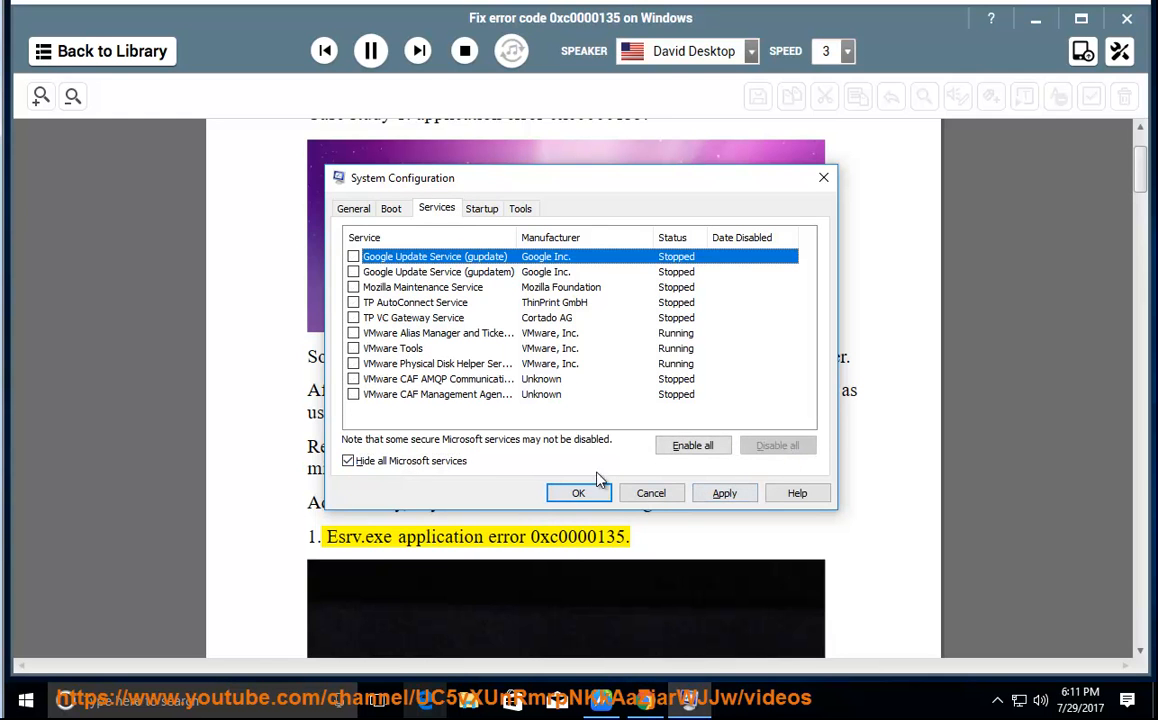
{"action": "left_click", "coordinate": [576, 492]}
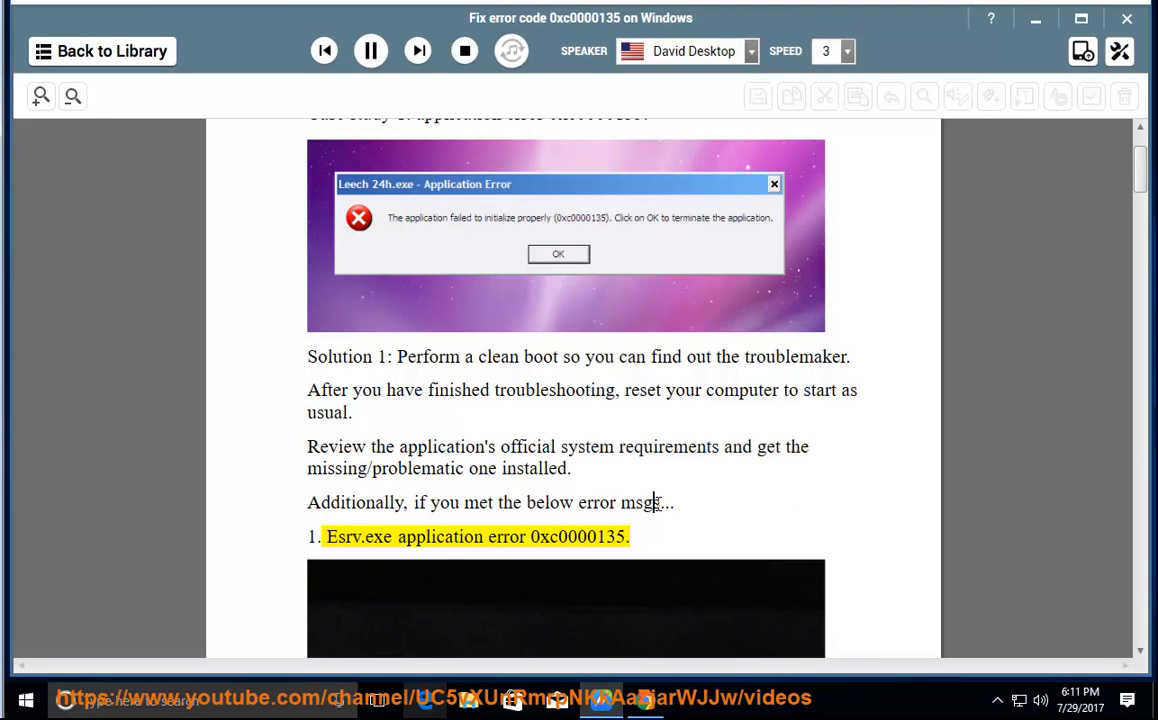
{"action": "mouse_move", "coordinate": [324, 50]}
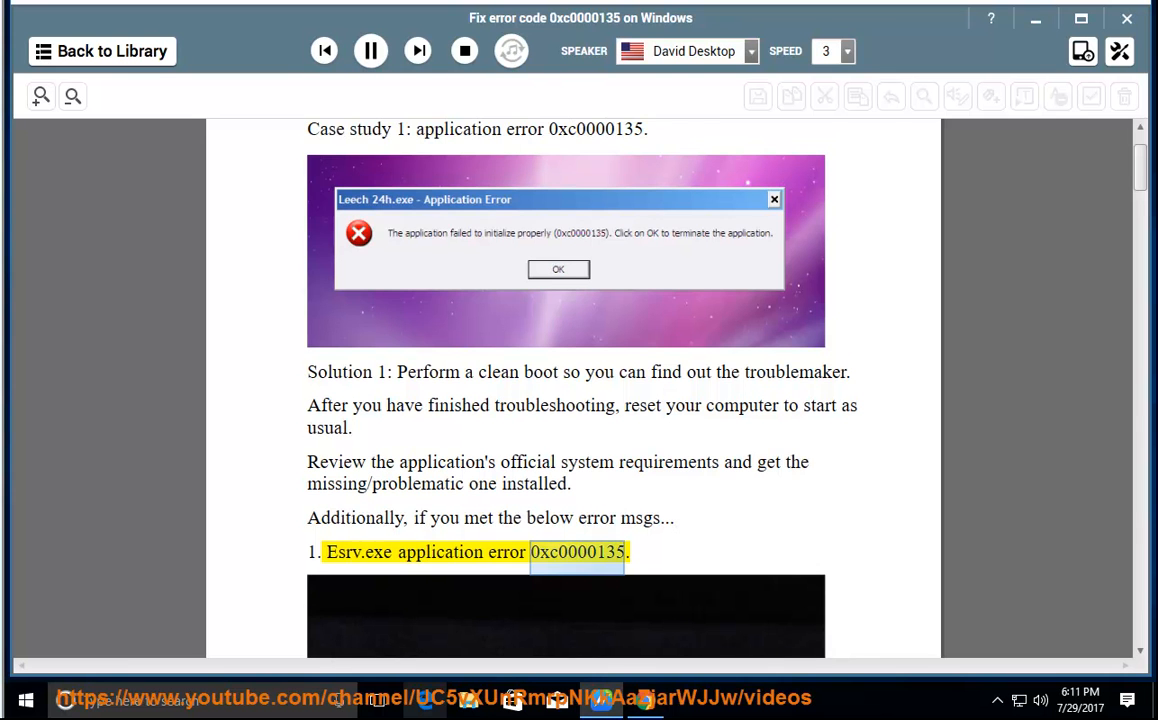
Step: Scroll to follow the reading through the Esrv.exe, War Thunder and Claro Software fixes
{"action": "scroll", "scroll_direction": "down", "scroll_amount": 3}
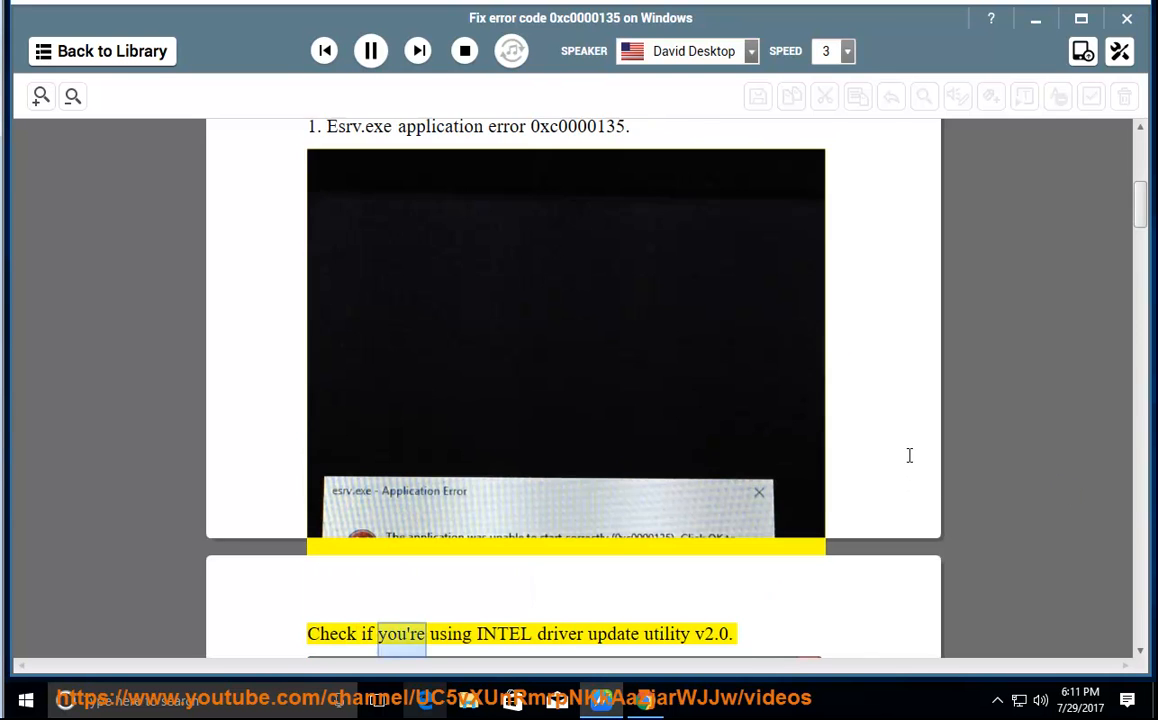
{"action": "scroll", "scroll_direction": "down", "scroll_amount": 3}
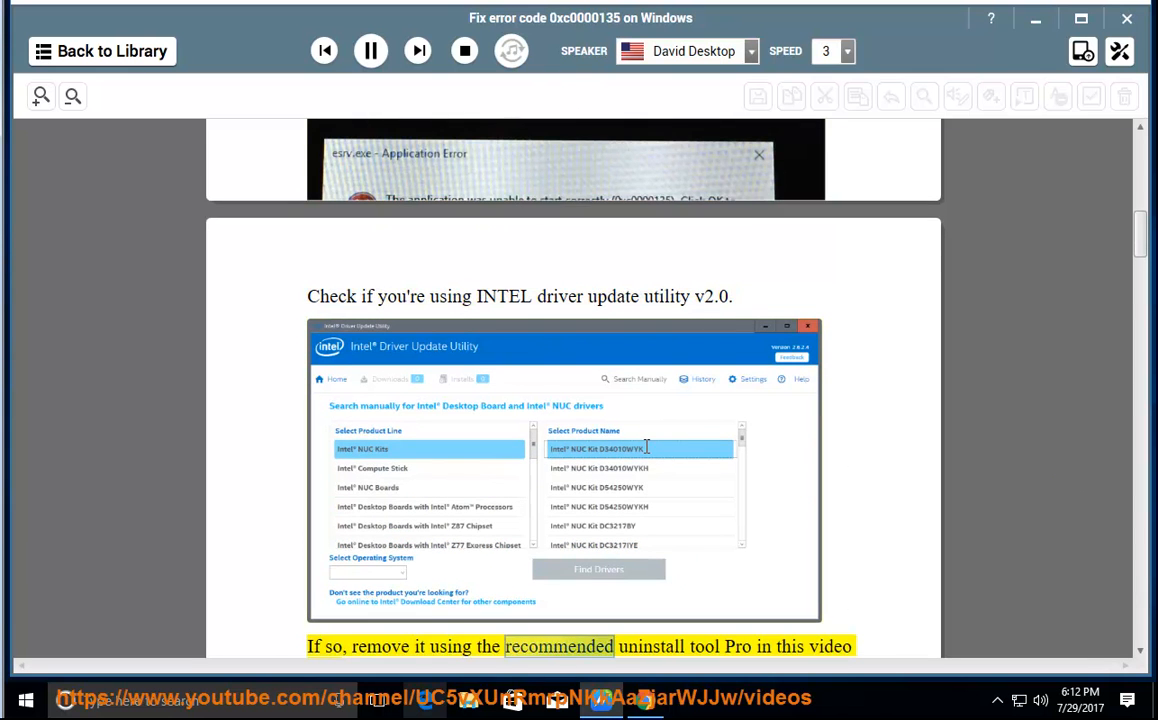
{"action": "scroll", "scroll_direction": "down", "scroll_amount": 3}
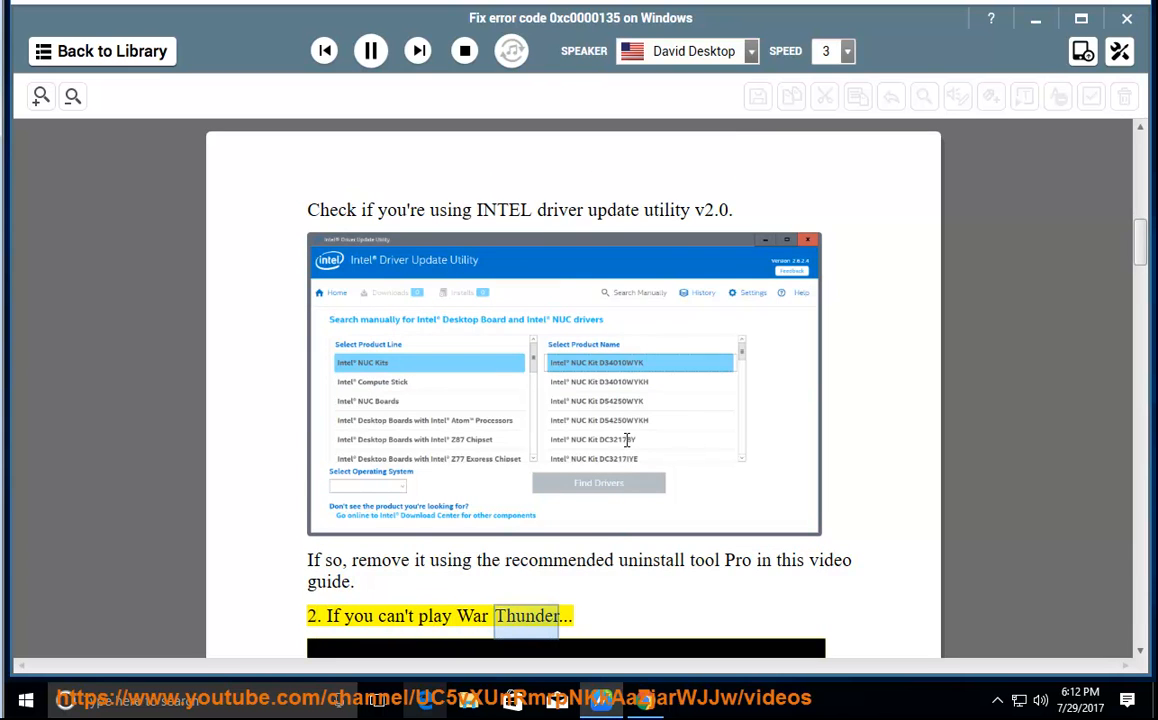
{"action": "scroll", "scroll_direction": "down", "scroll_amount": 3}
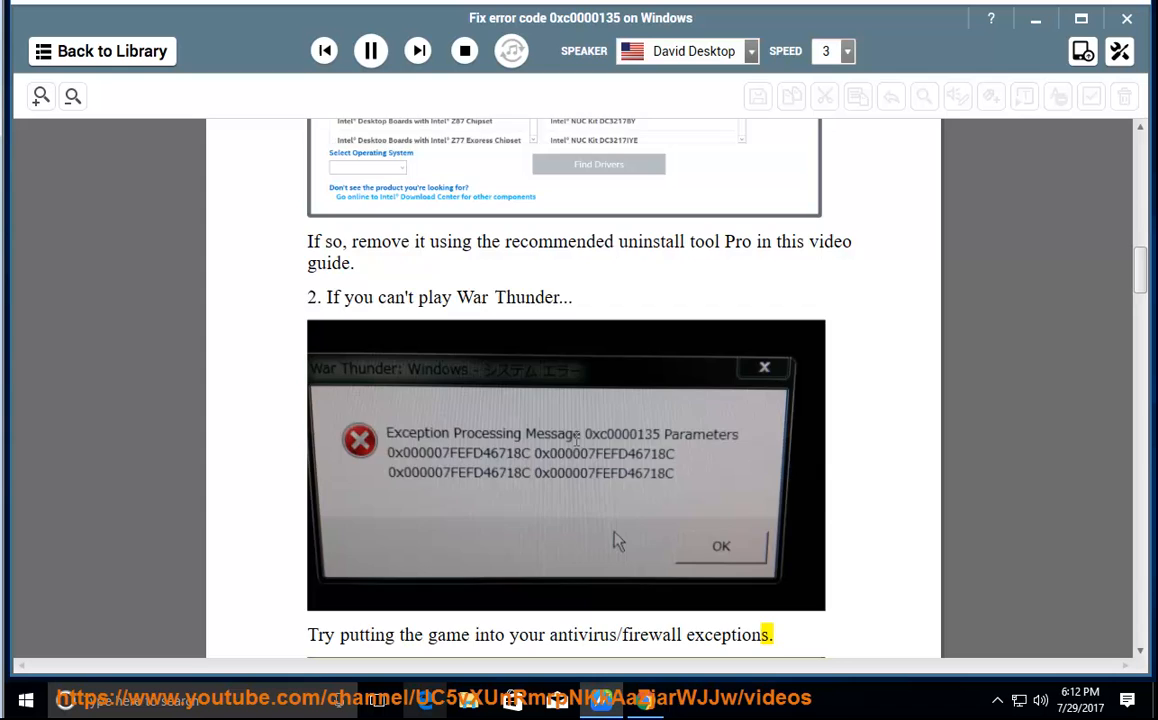
{"action": "scroll", "scroll_direction": "down", "scroll_amount": 3}
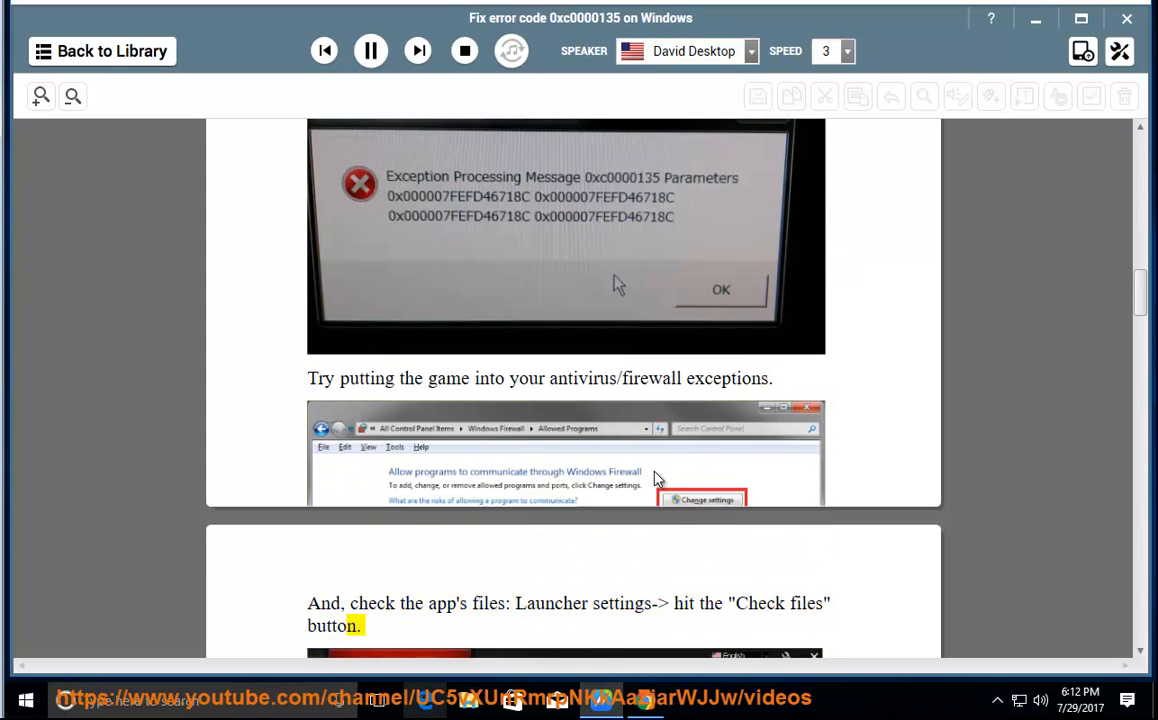
{"action": "scroll", "scroll_direction": "down", "scroll_amount": 3}
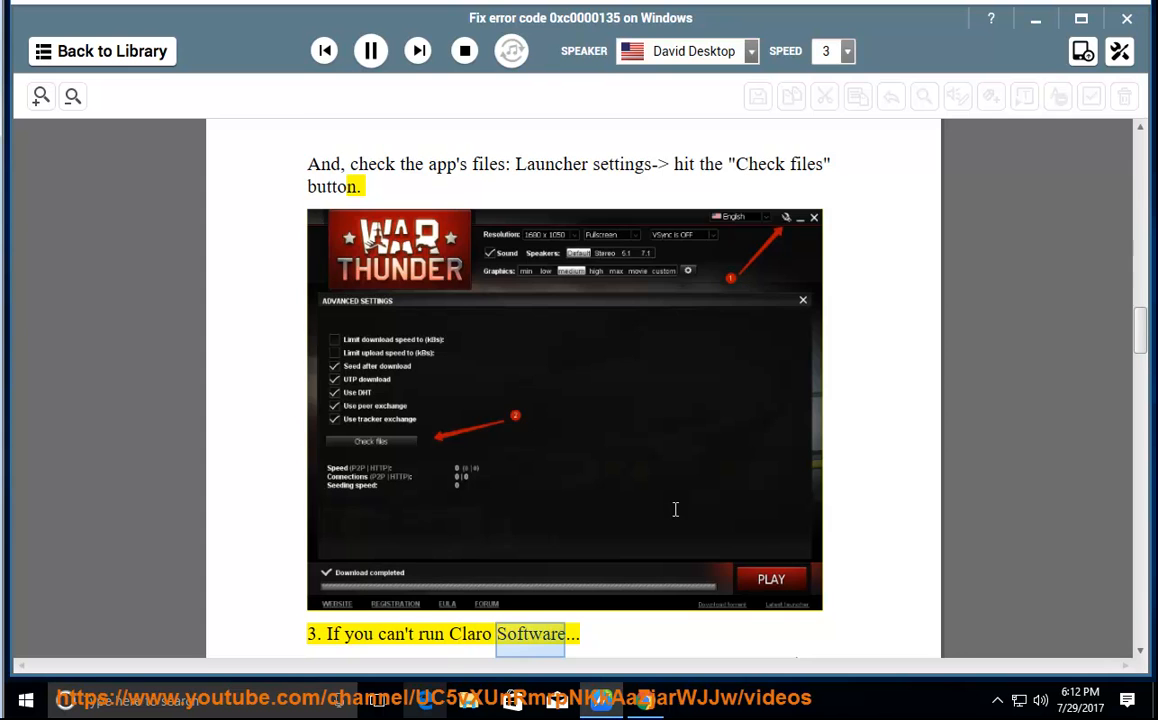
{"action": "scroll", "scroll_direction": "down", "scroll_amount": 3}
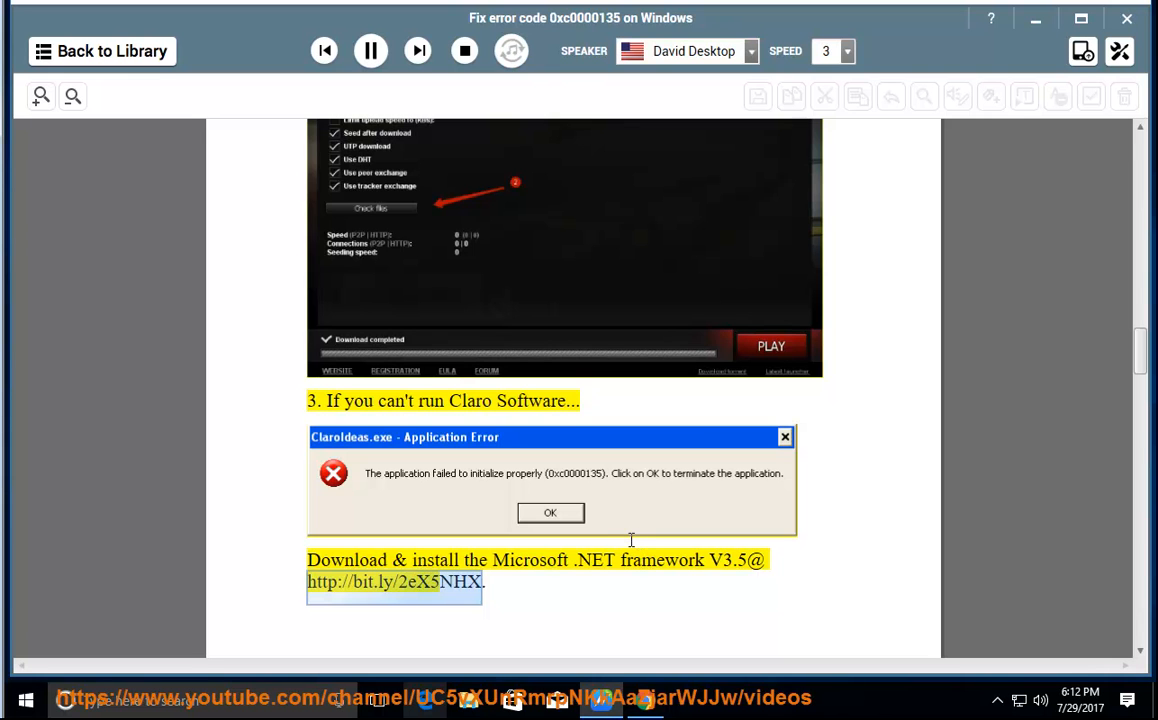
{"action": "scroll", "scroll_direction": "down", "scroll_amount": 3}
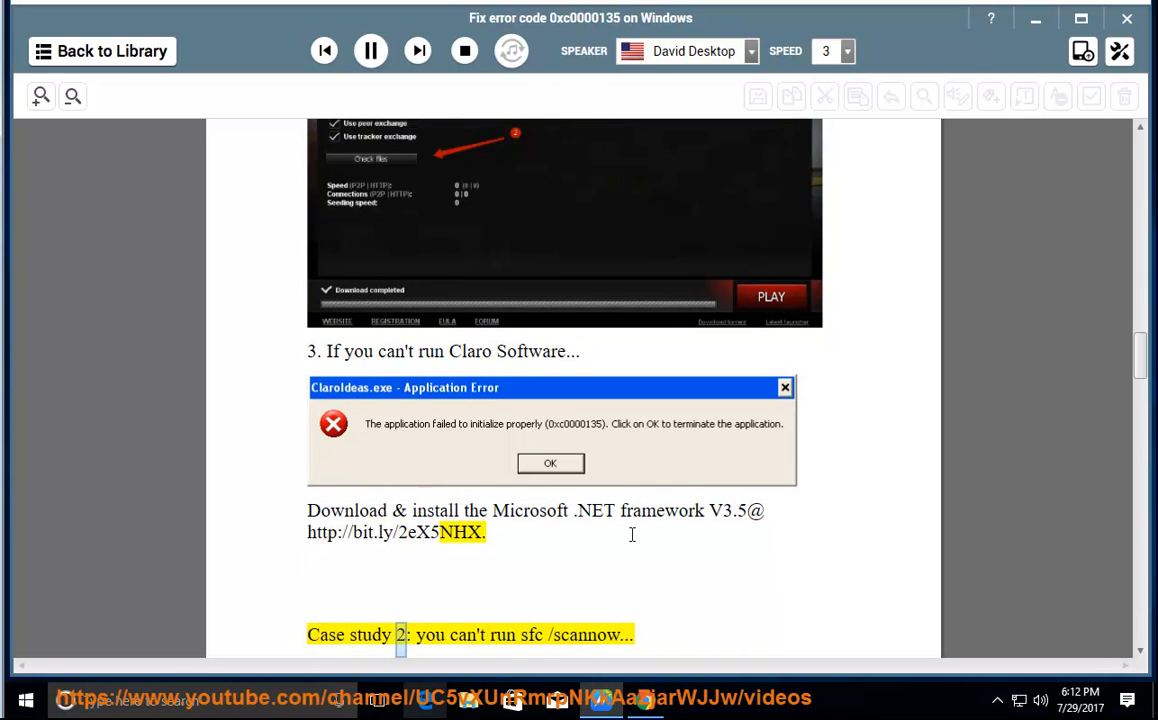
Step: Scroll to follow the reading through case studies 2 and 3 and Method 1 to Automatic repair
{"action": "scroll", "scroll_direction": "down", "scroll_amount": 3}
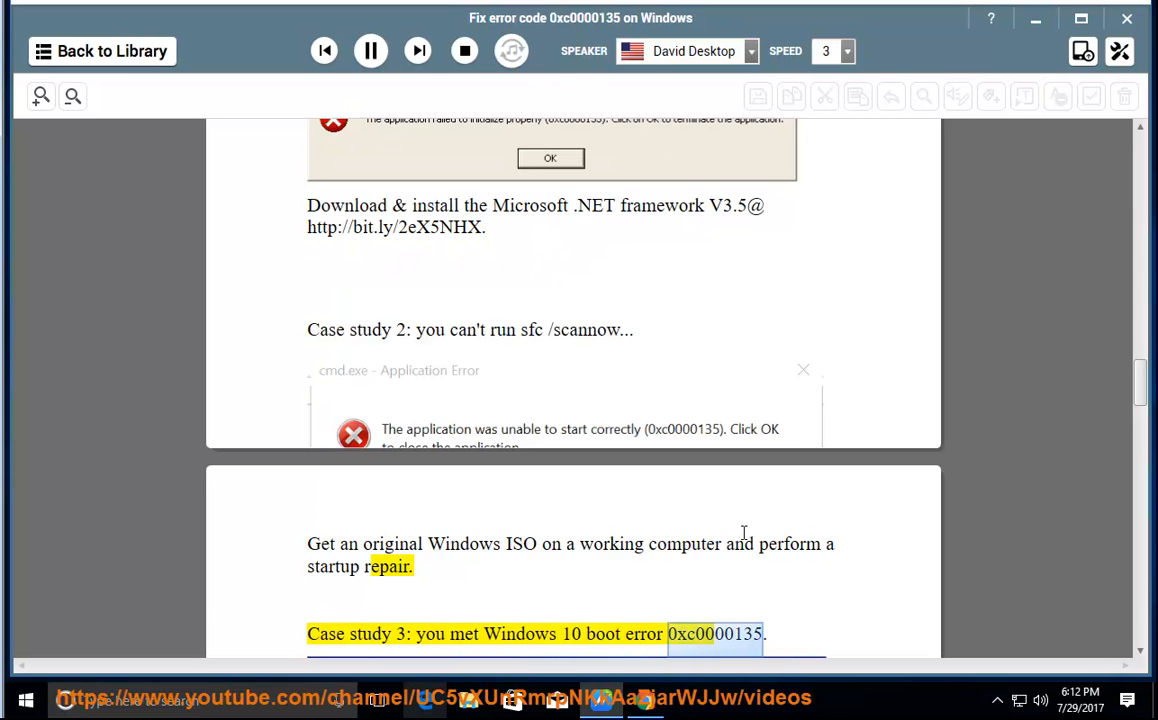
{"action": "scroll", "scroll_direction": "down", "scroll_amount": 3}
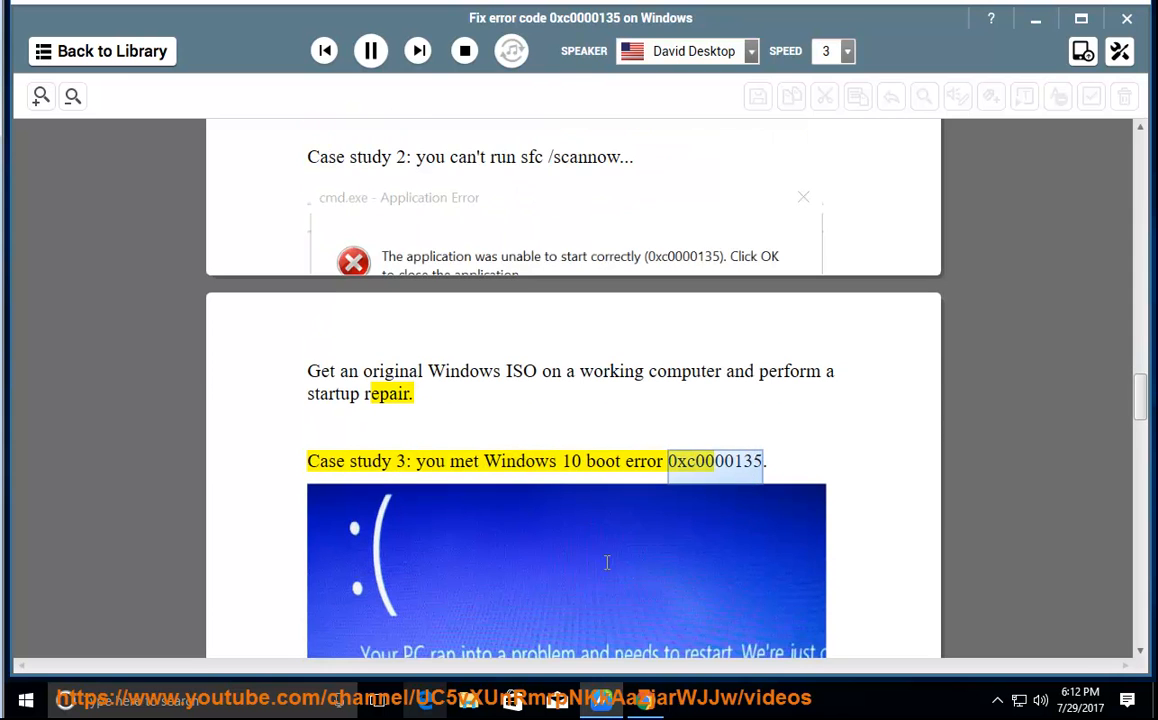
{"action": "scroll", "scroll_direction": "down", "scroll_amount": 3}
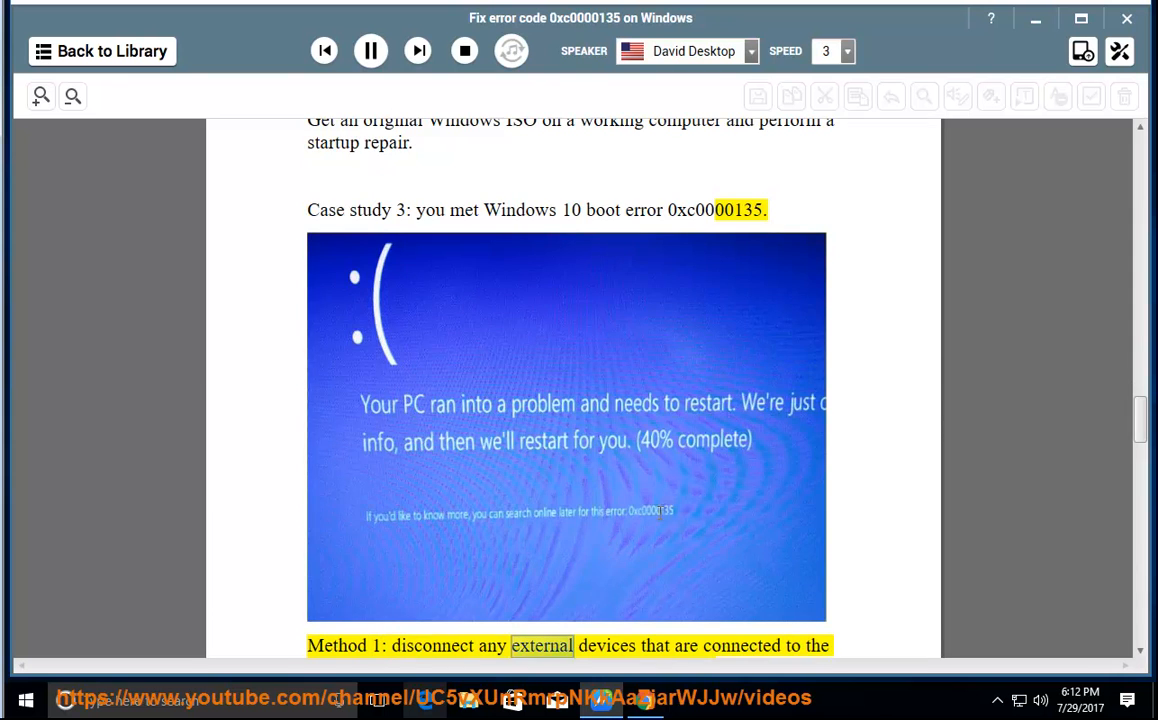
{"action": "scroll", "scroll_direction": "down", "scroll_amount": 3}
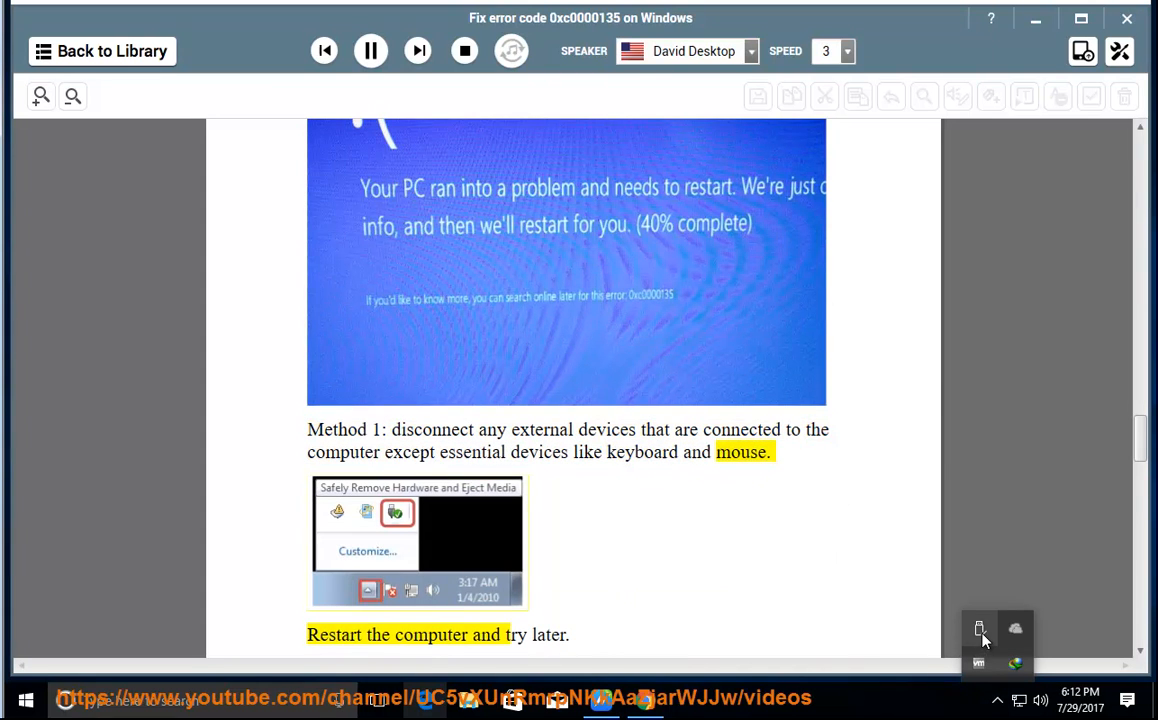
{"action": "left_click", "coordinate": [980, 628]}
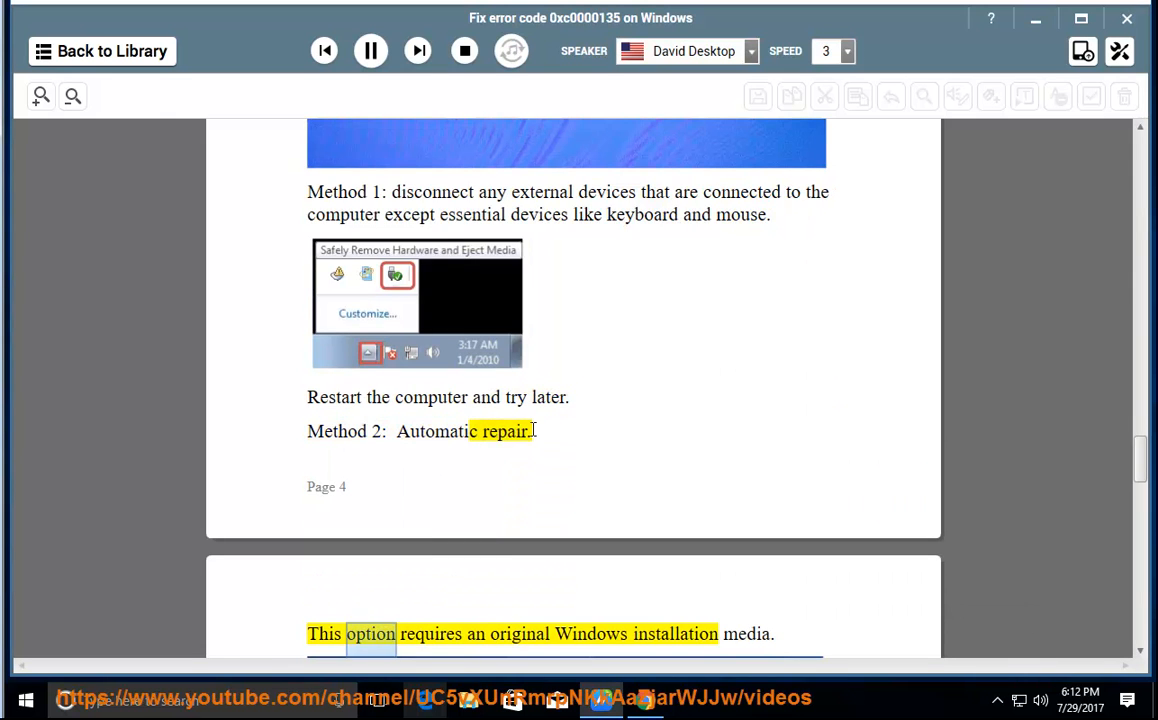
Step: Scroll to follow the reading through Method 3, its disclaimer, Method 4 and the clean-install advice
{"action": "scroll", "scroll_direction": "down", "scroll_amount": 3}
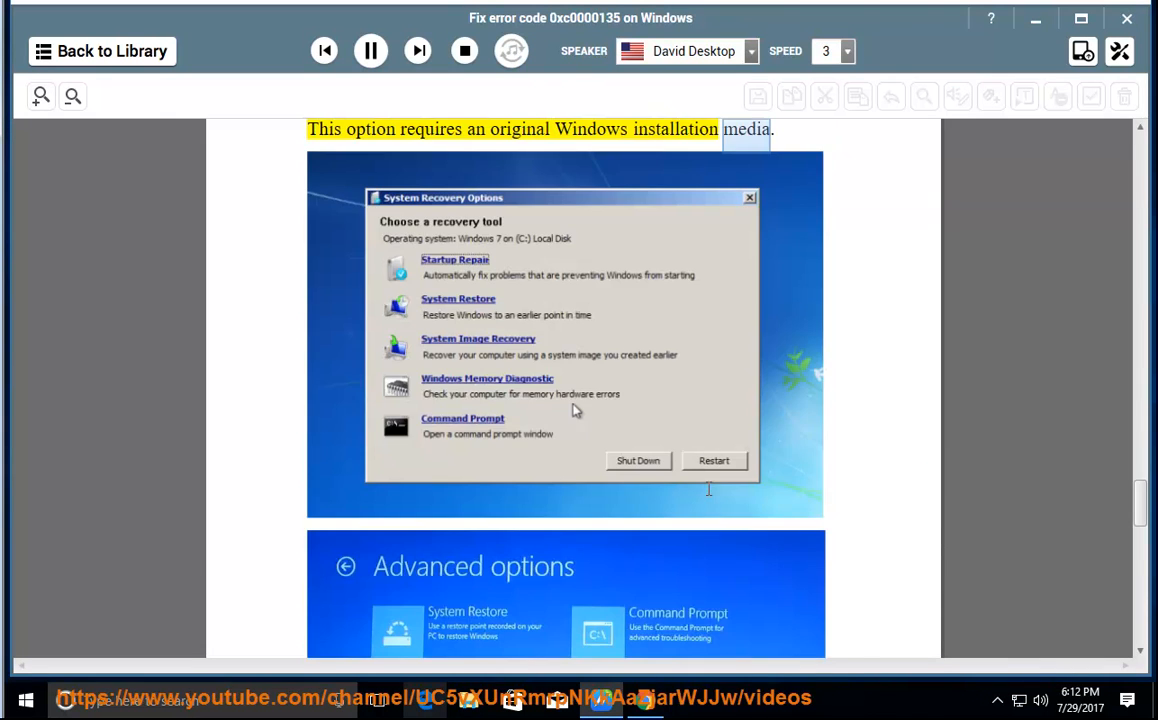
{"action": "scroll", "scroll_direction": "down", "scroll_amount": 3}
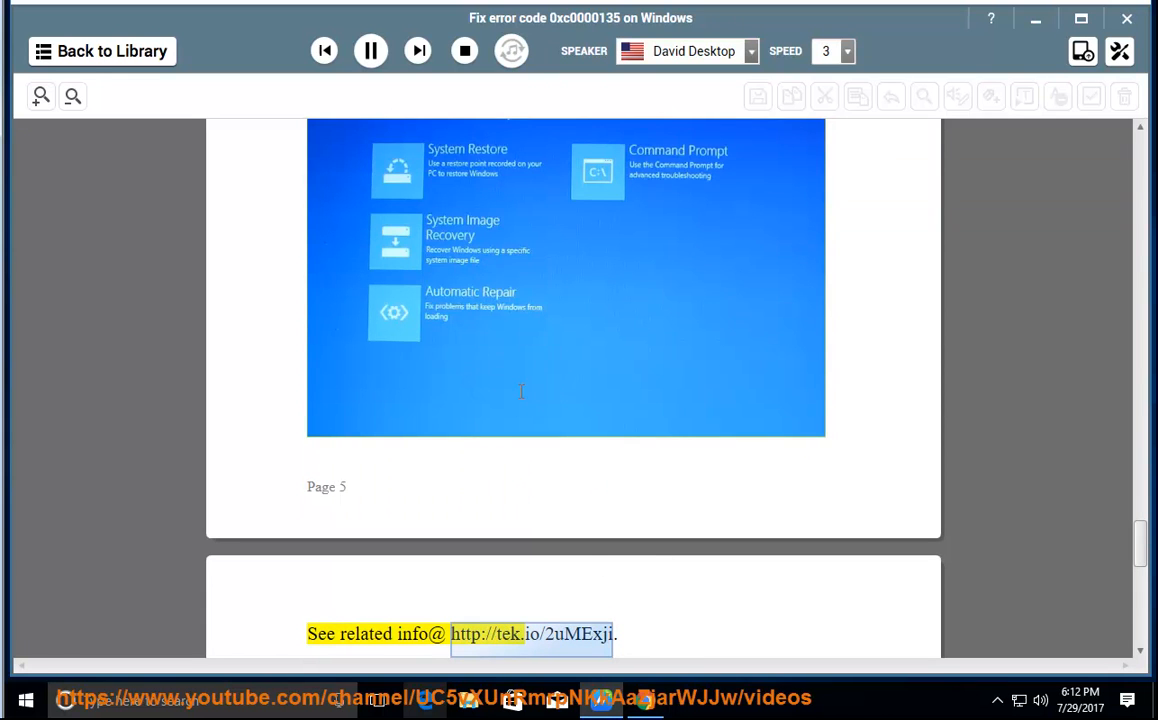
{"action": "scroll", "scroll_direction": "down", "scroll_amount": 3}
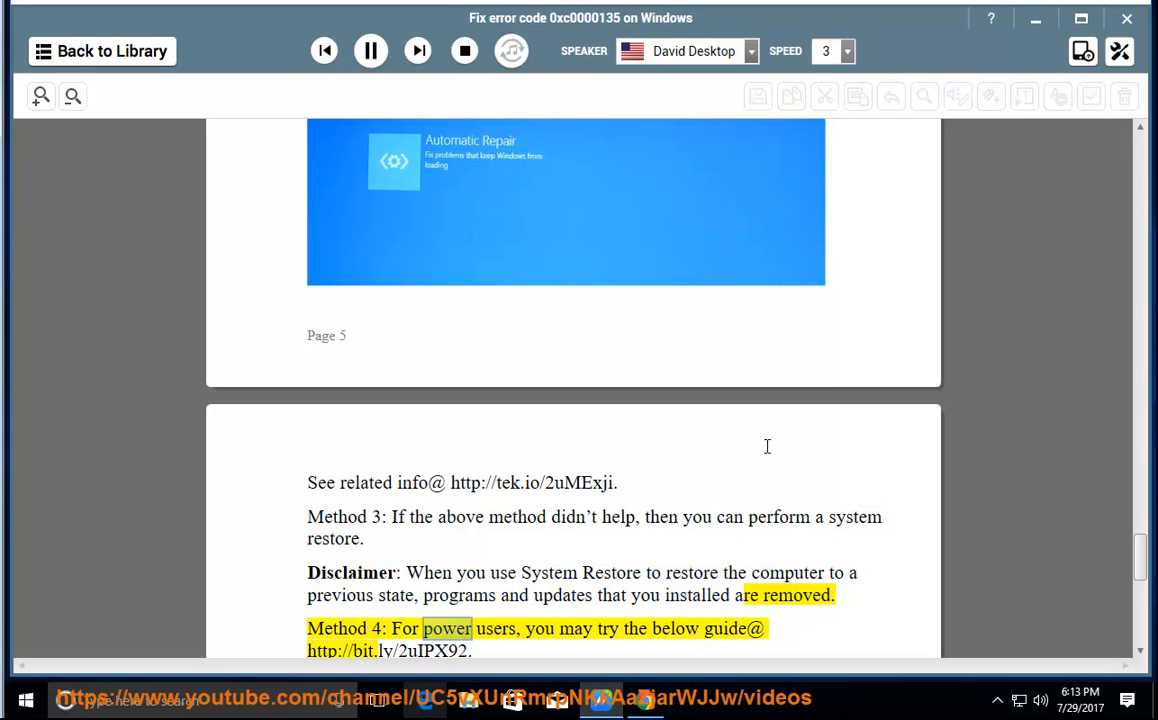
{"action": "scroll", "scroll_direction": "down", "scroll_amount": 3}
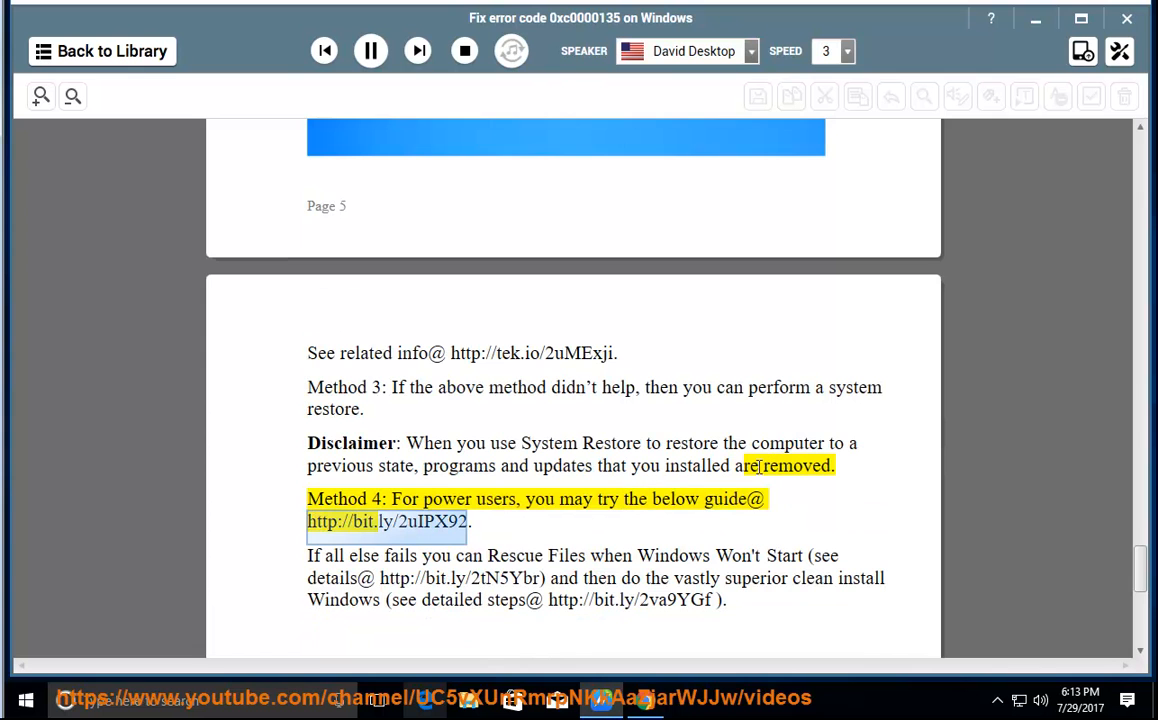
{"action": "mouse_move", "coordinate": [738, 512]}
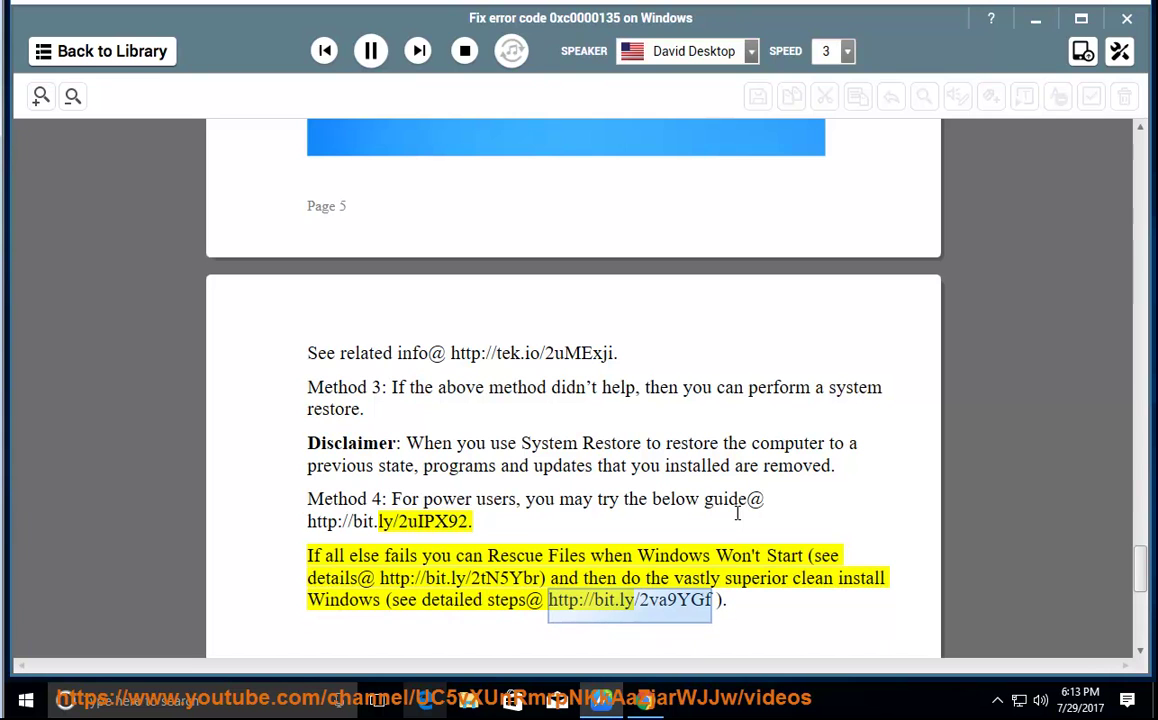
{"action": "mouse_move", "coordinate": [768, 592]}
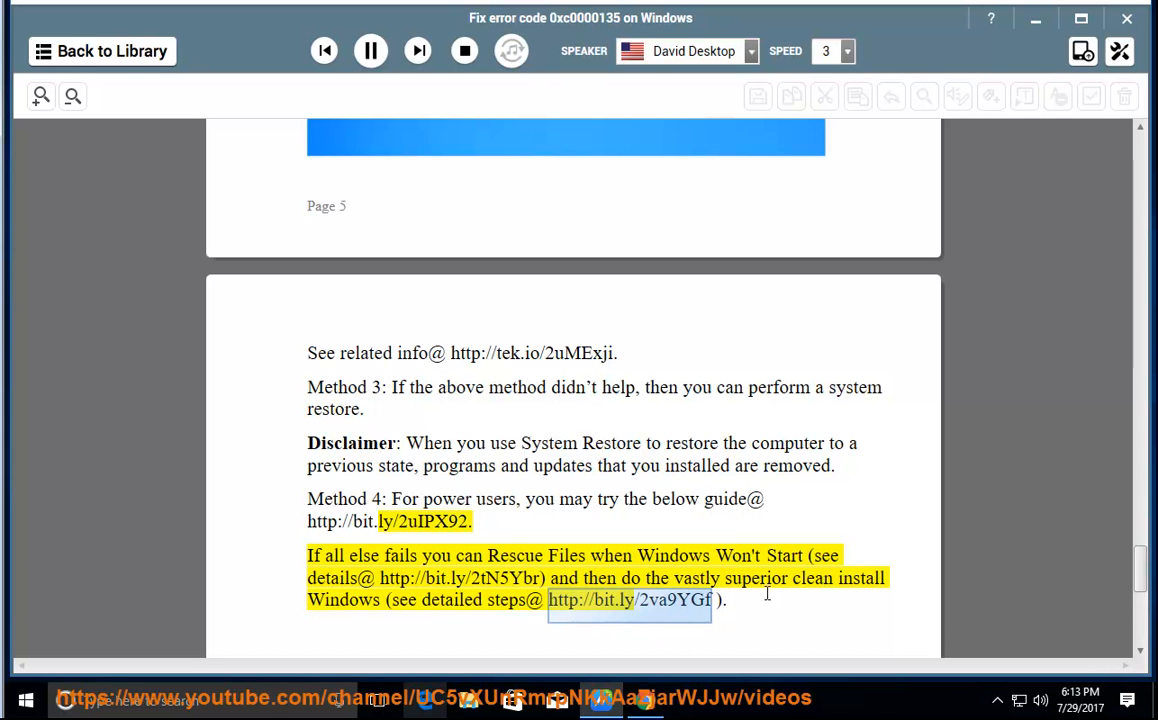